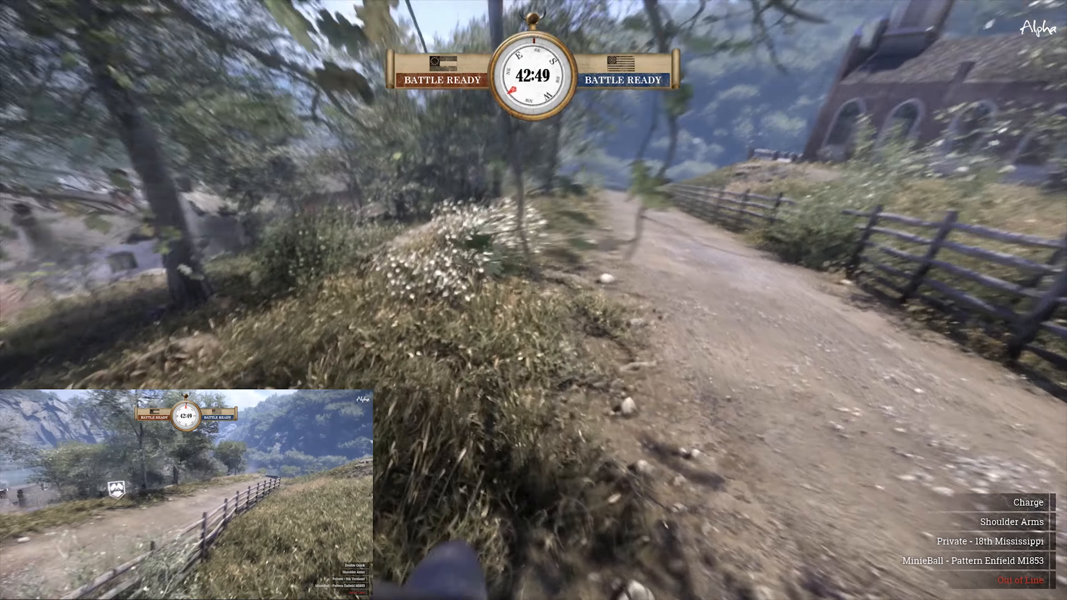
pyautogui.moveTo(534, 300)
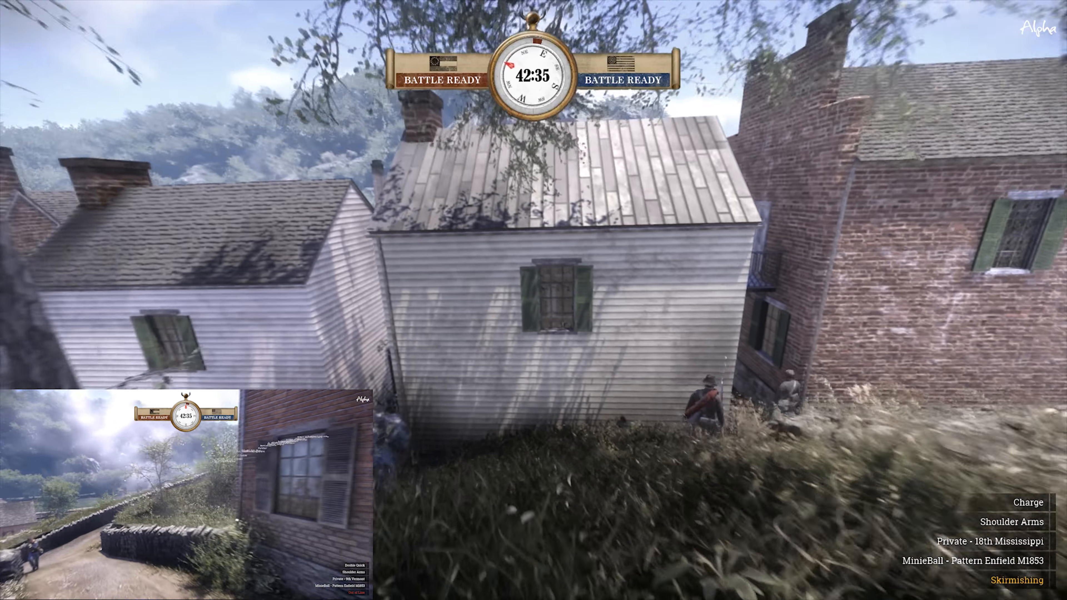
pyautogui.moveTo(533, 300)
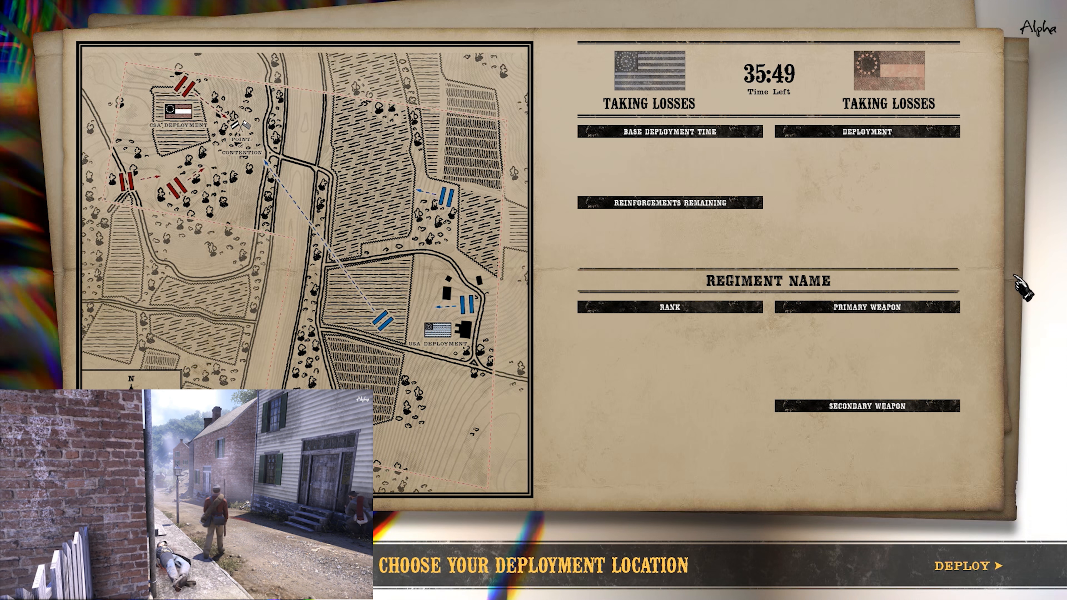
pyautogui.click(966, 565)
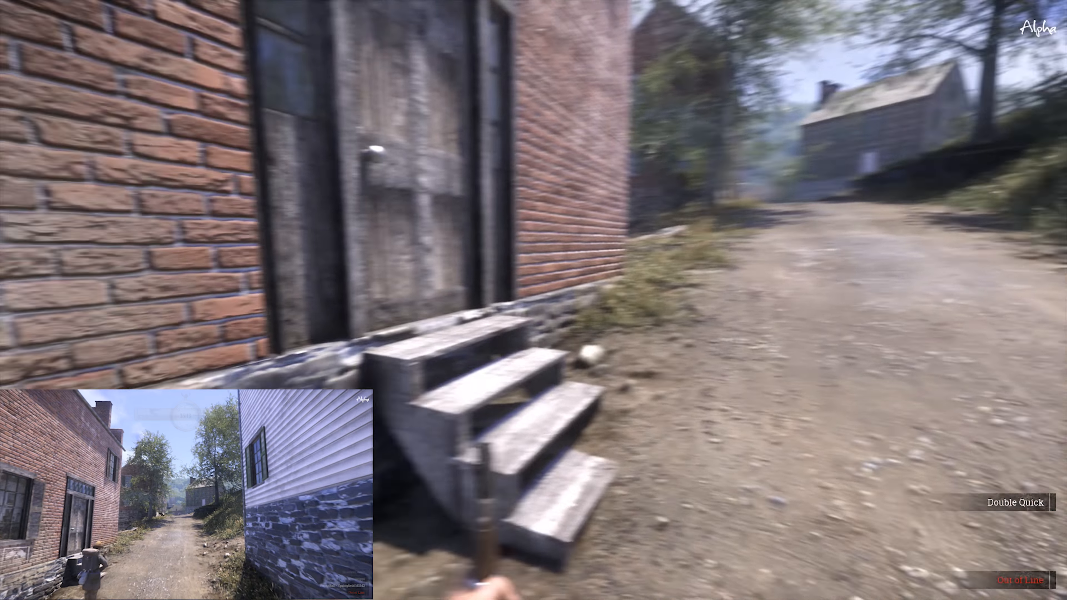
pyautogui.moveTo(534, 300)
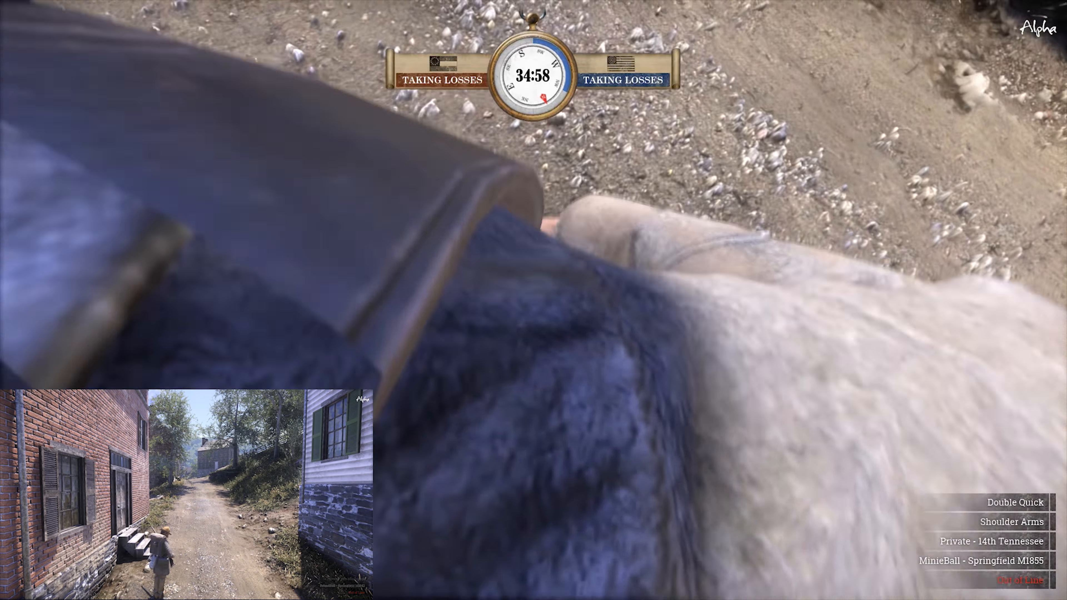
pyautogui.moveTo(533, 300)
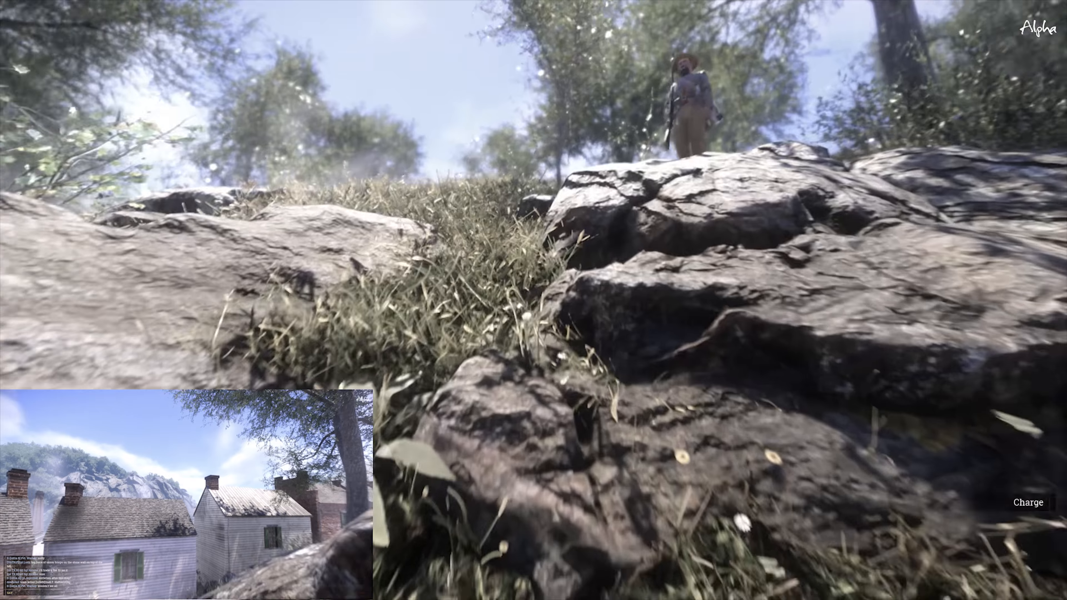
pyautogui.moveTo(533, 300)
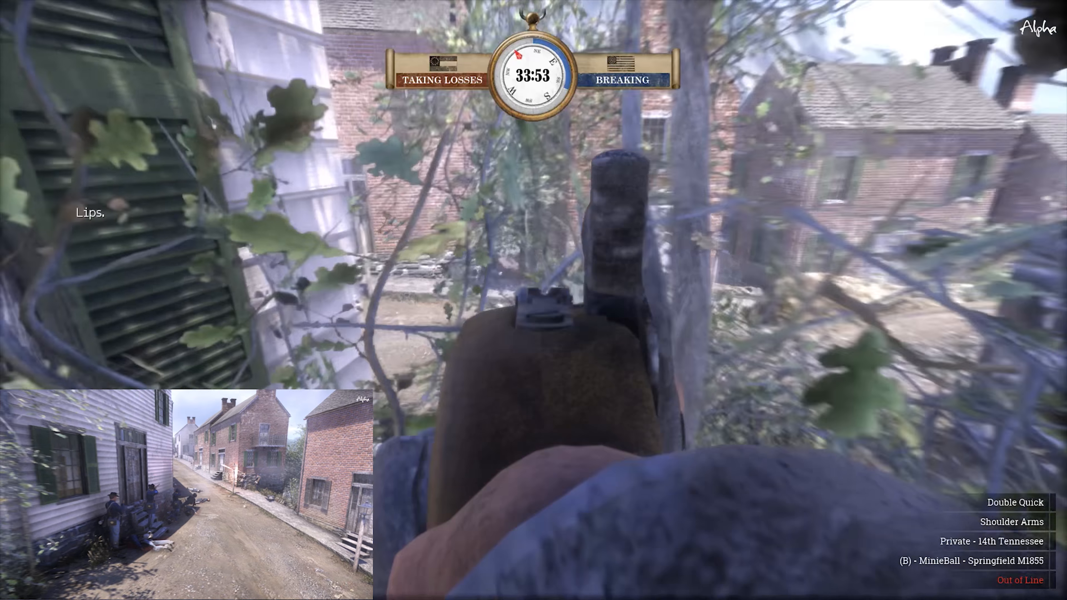
pyautogui.moveTo(533, 300)
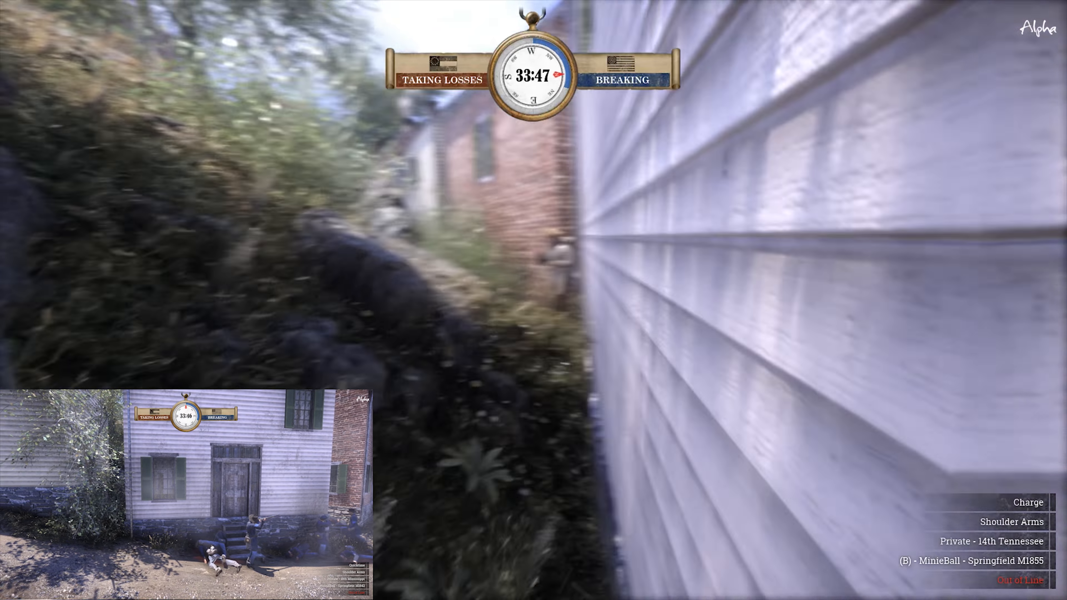
pyautogui.moveTo(533, 300)
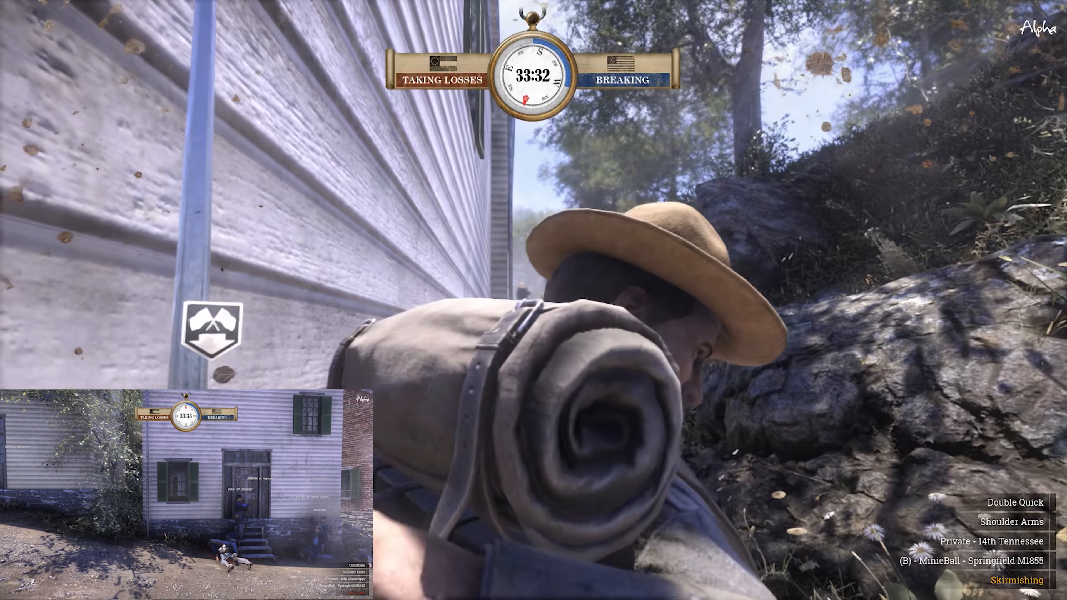
pyautogui.moveTo(533, 300)
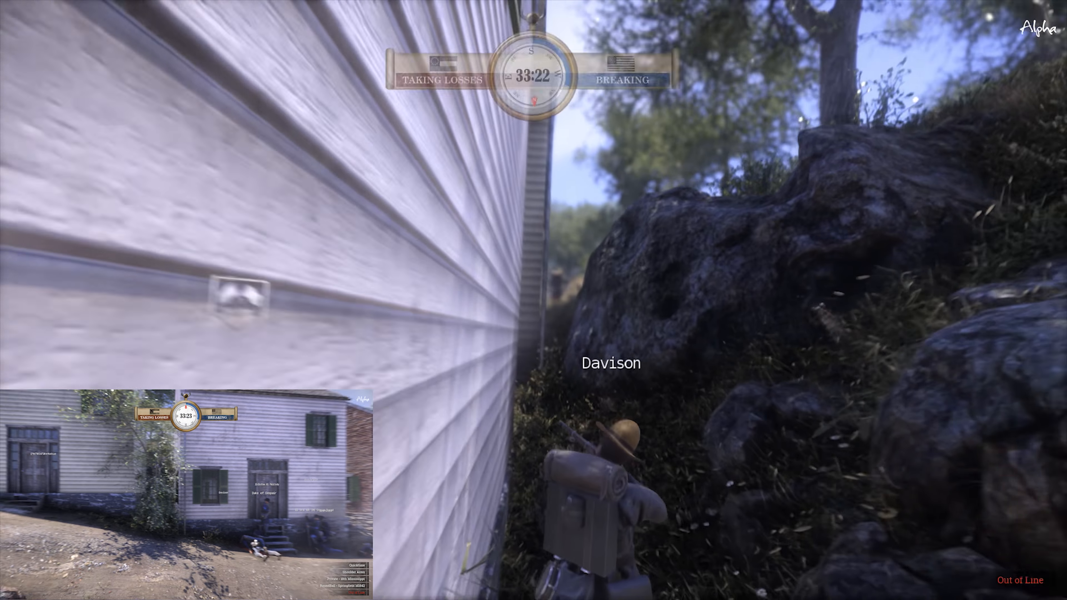
pyautogui.moveTo(533, 300)
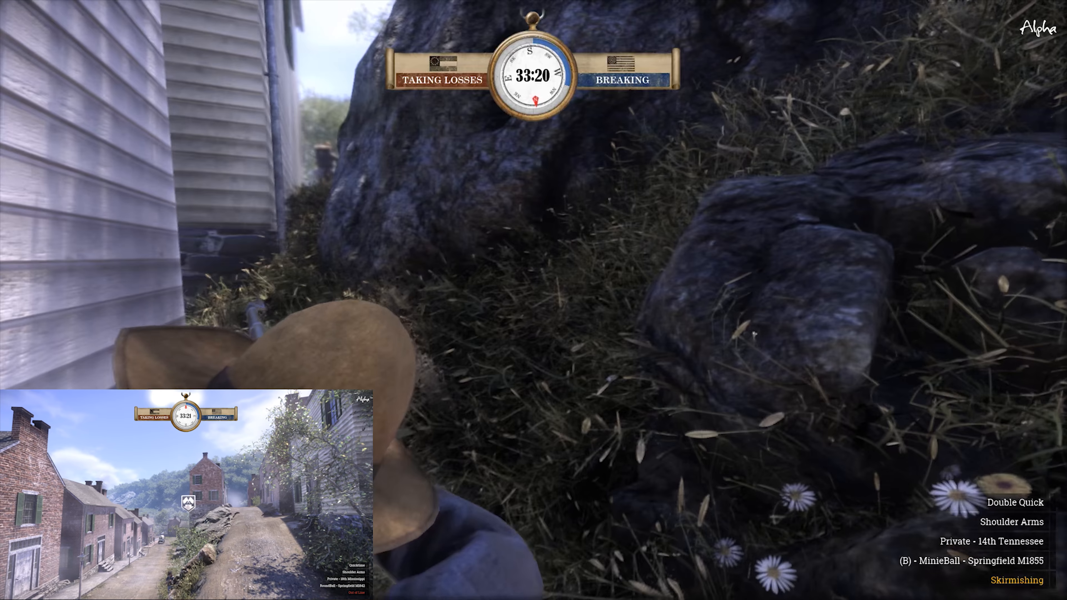
pyautogui.moveTo(533, 300)
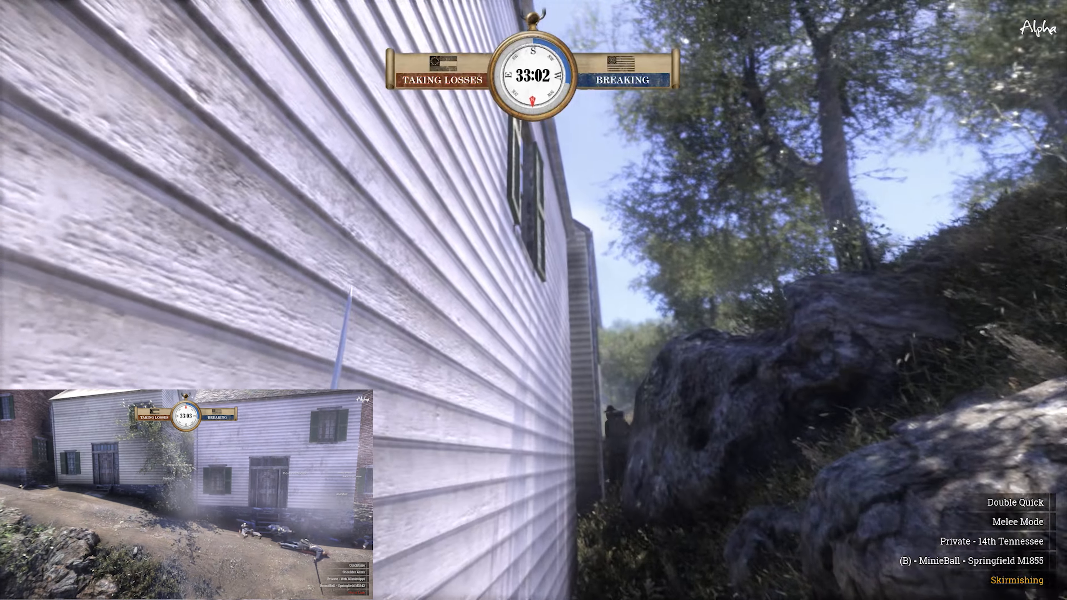
pyautogui.moveTo(534, 300)
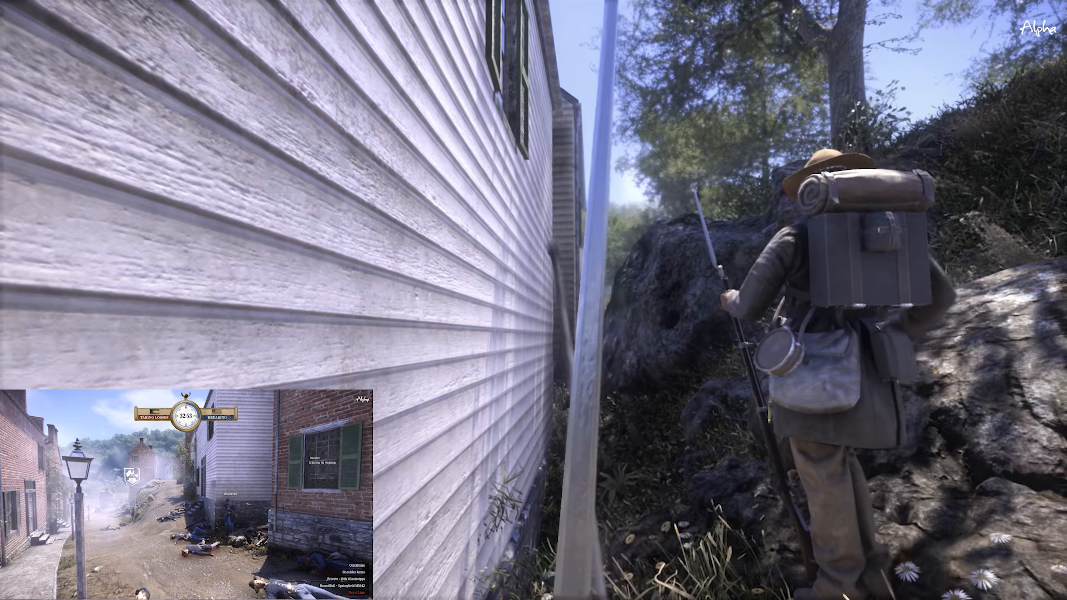
pyautogui.moveTo(533, 300)
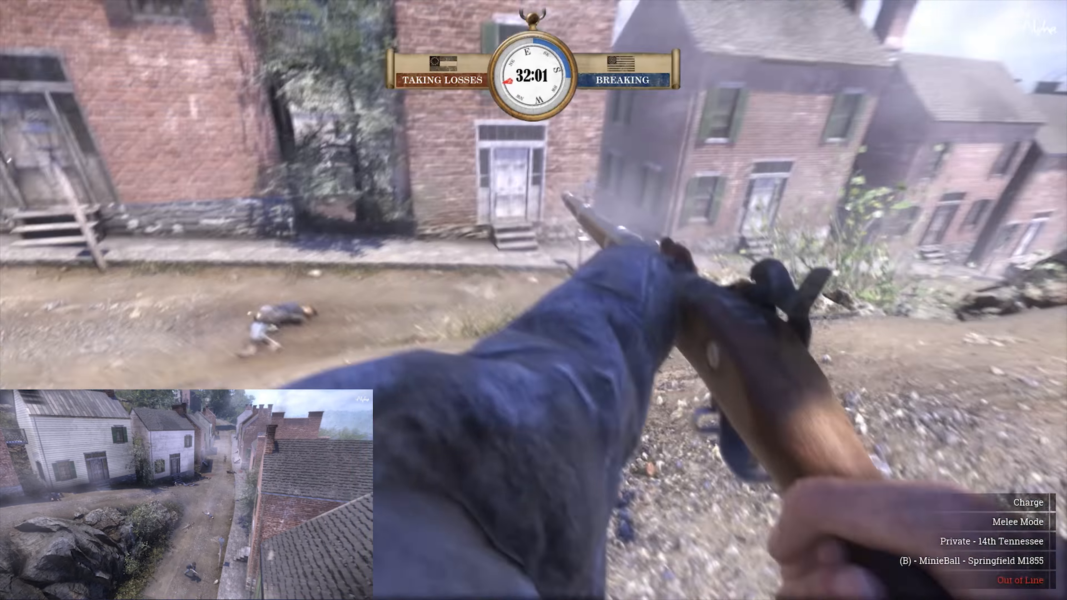
pyautogui.moveTo(533, 300)
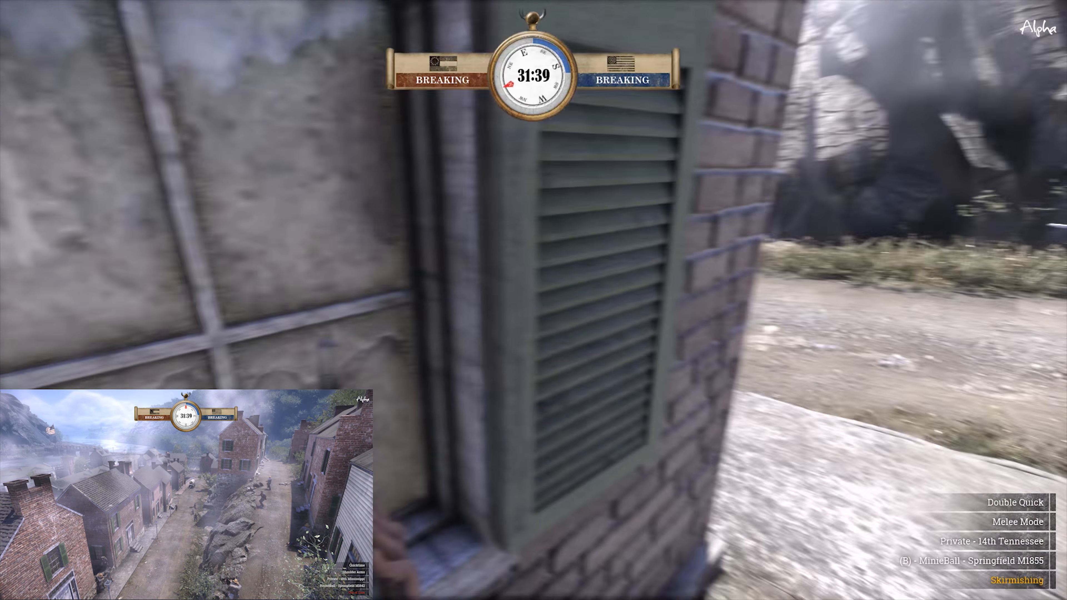
pyautogui.moveTo(534, 300)
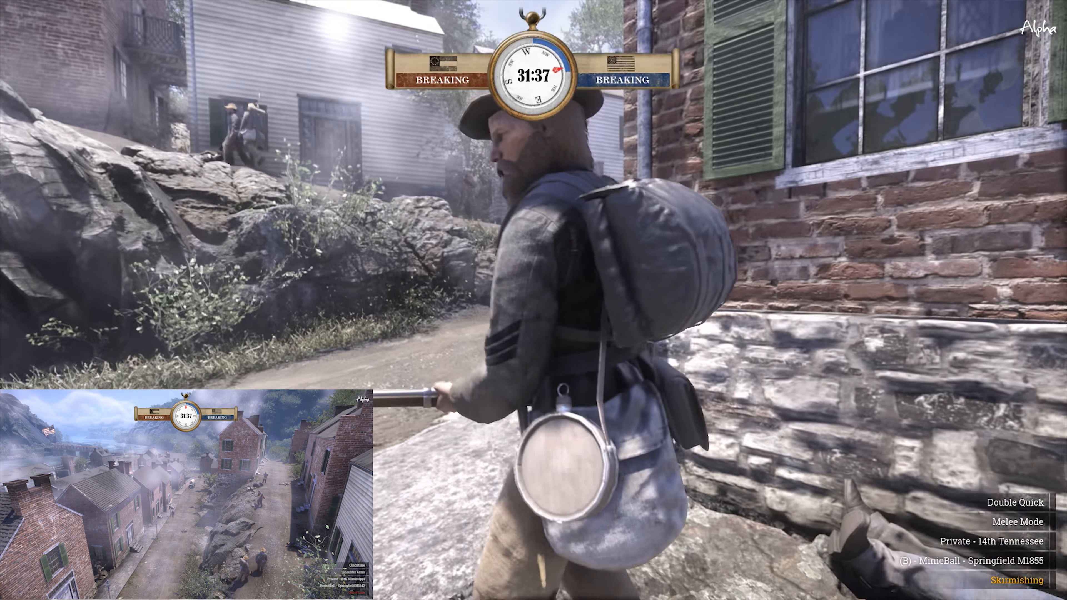